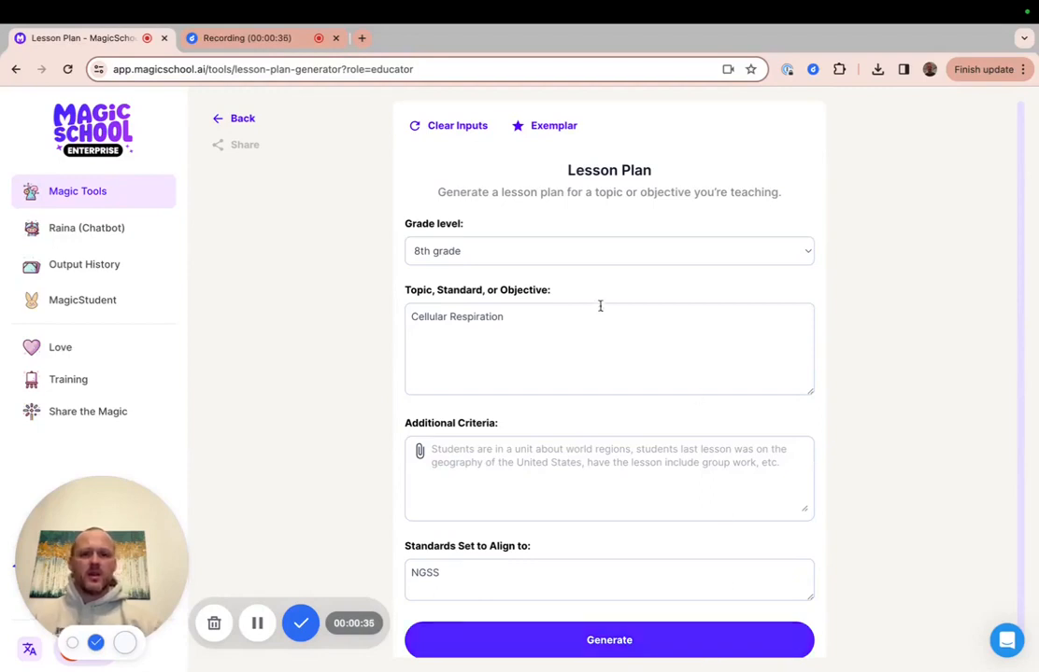
mouse_move(471, 333)
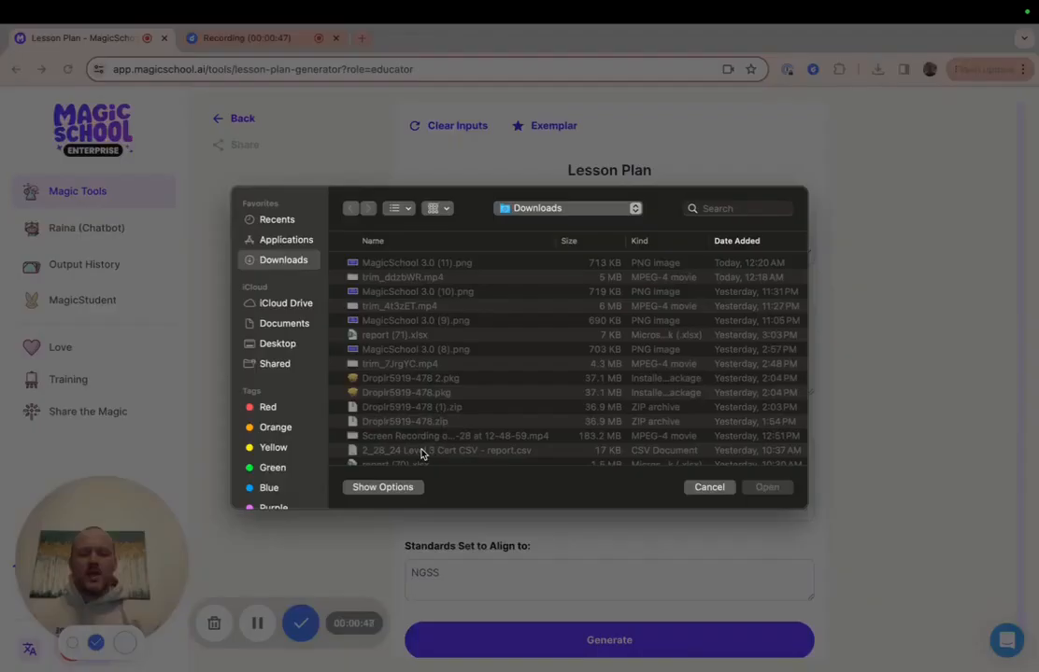
Attach CELLULAR RESPIRATION NOTES student.pdf from Downloads as additional criteria
scroll(down, 3)
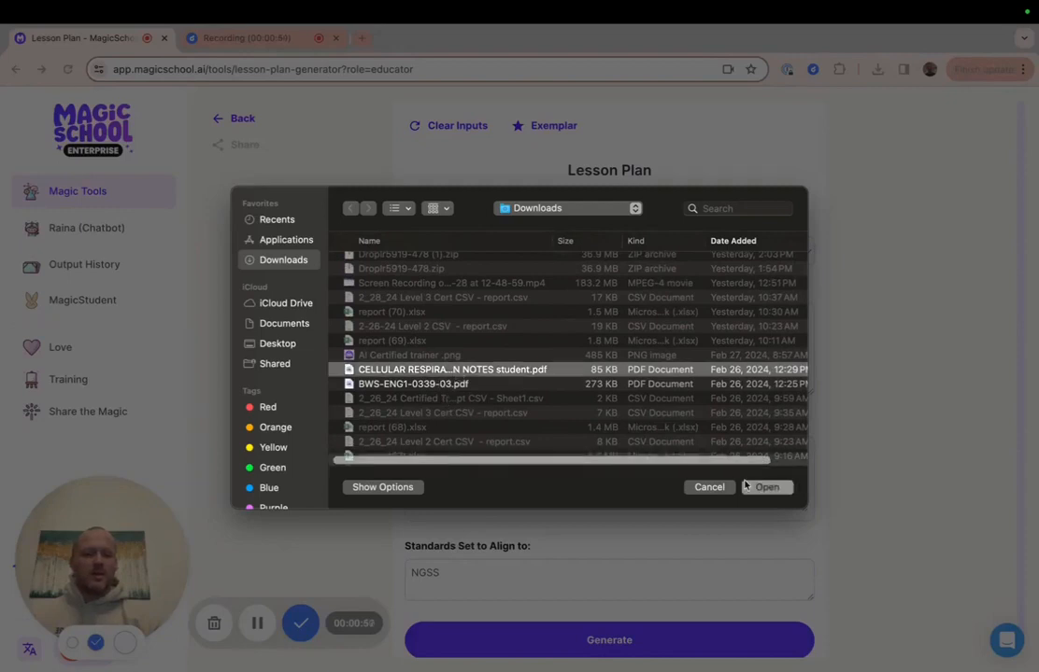
click(766, 487)
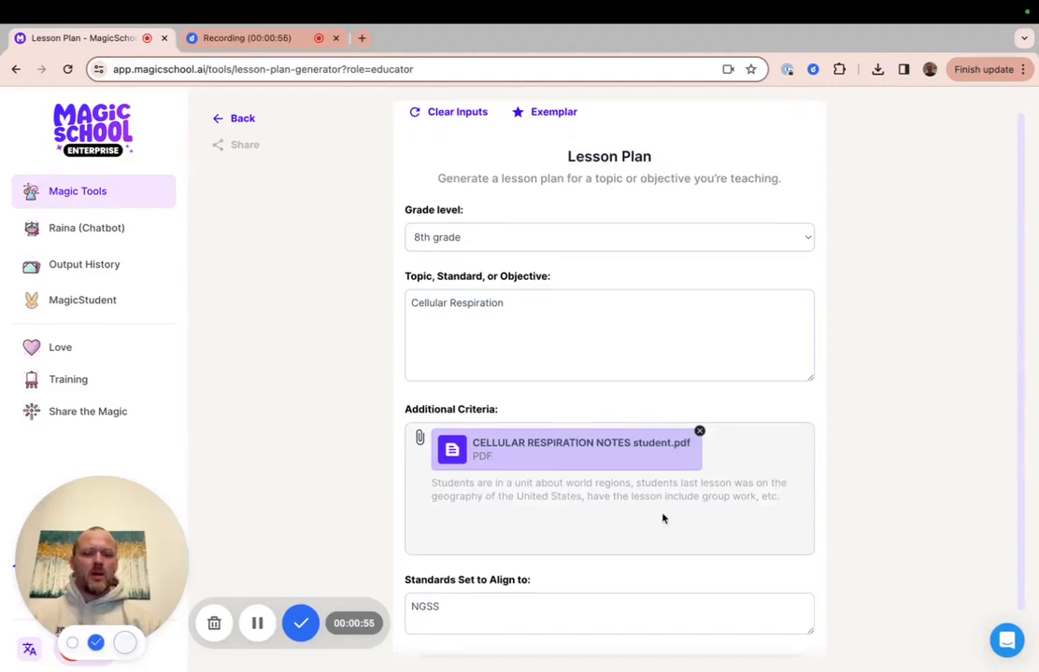
Review the generated 8th-grade cellular respiration lesson plan's objective, assessment, practice and closing sections
scroll(down, 3)
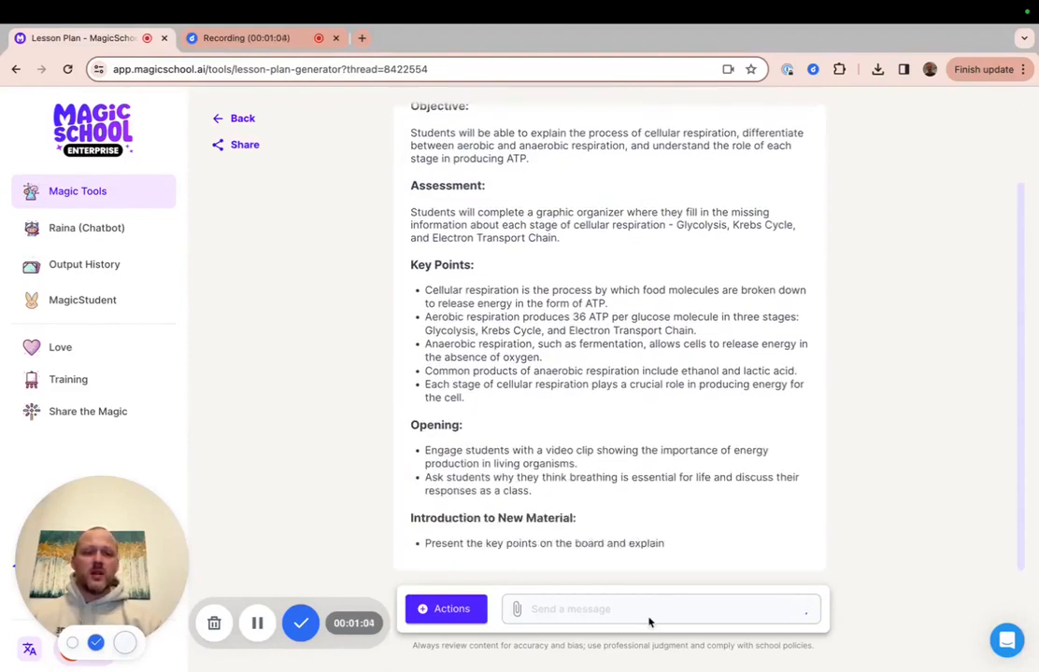
scroll(down, 3)
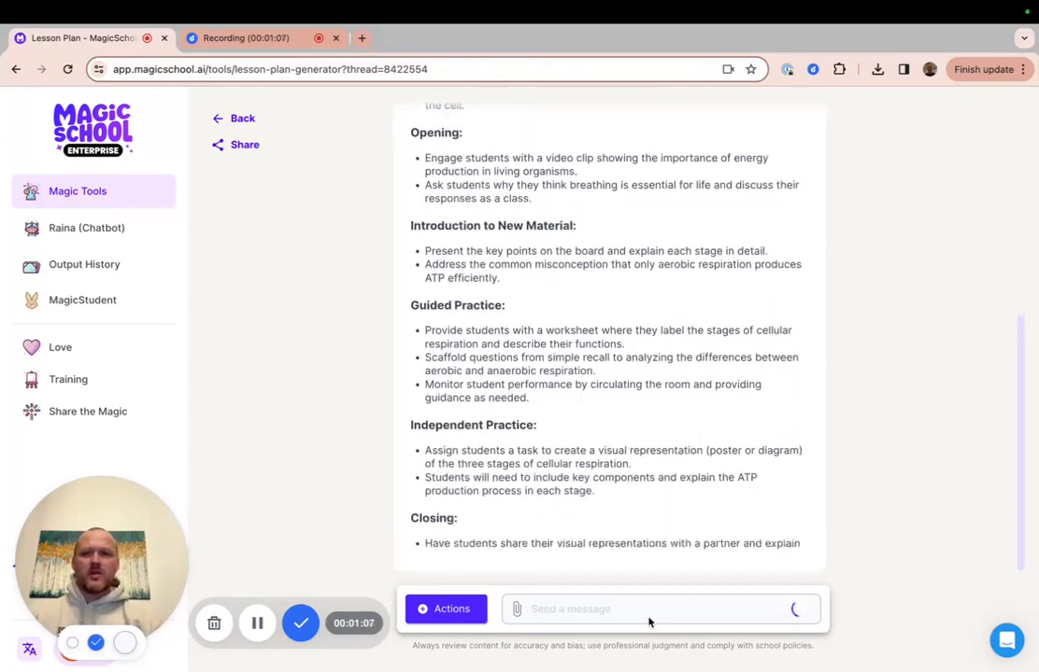